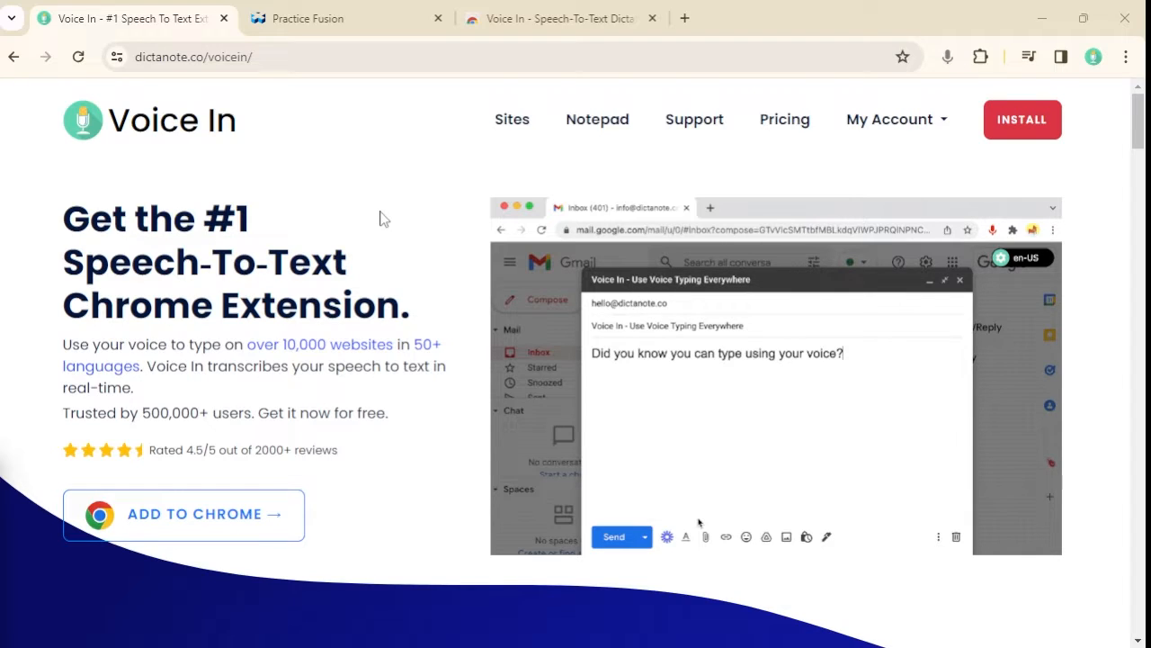
Switch to the Practice Fusion tab showing Michael T DemoPrimaryCare's chart.
click(342, 18)
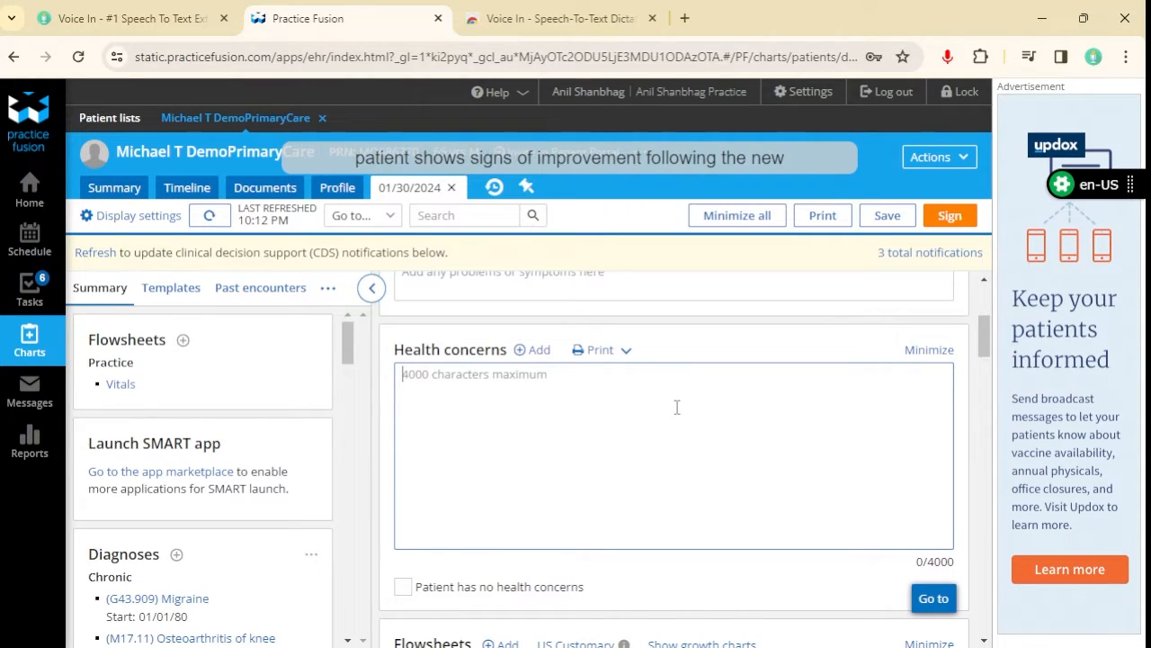
Dictate 'Patient shows signs of improvement following the new treatment plan.' and the handsfree-records sentence, then stop dictation.
text(Patient shows signs of improvement following the new treatment plan)
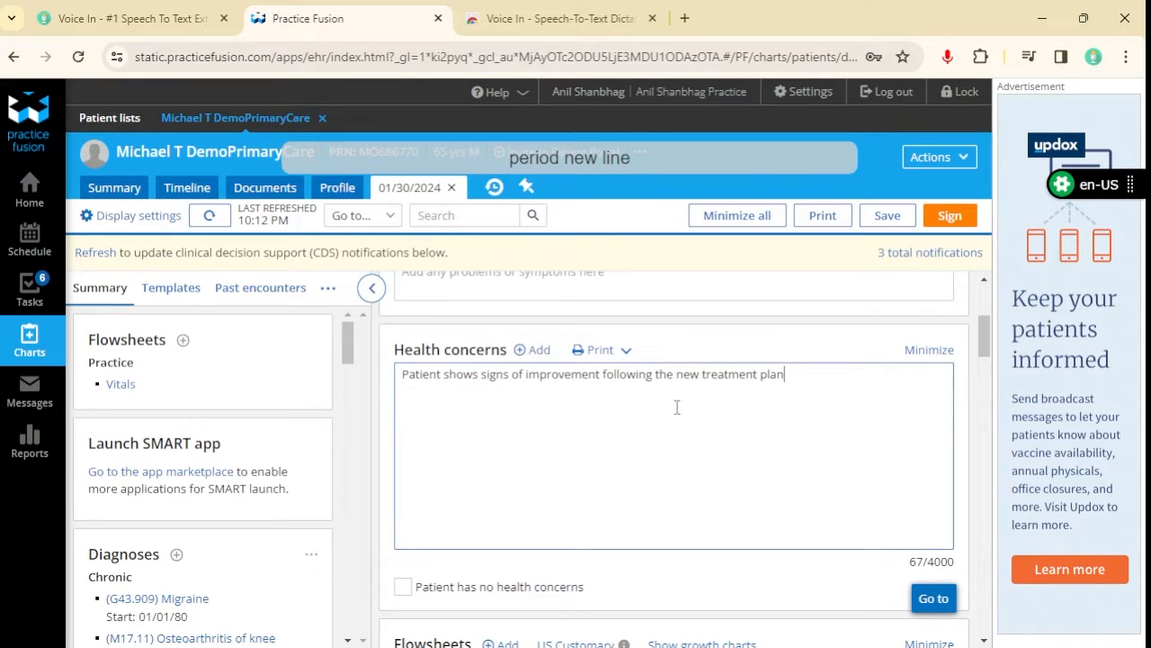
text(.)
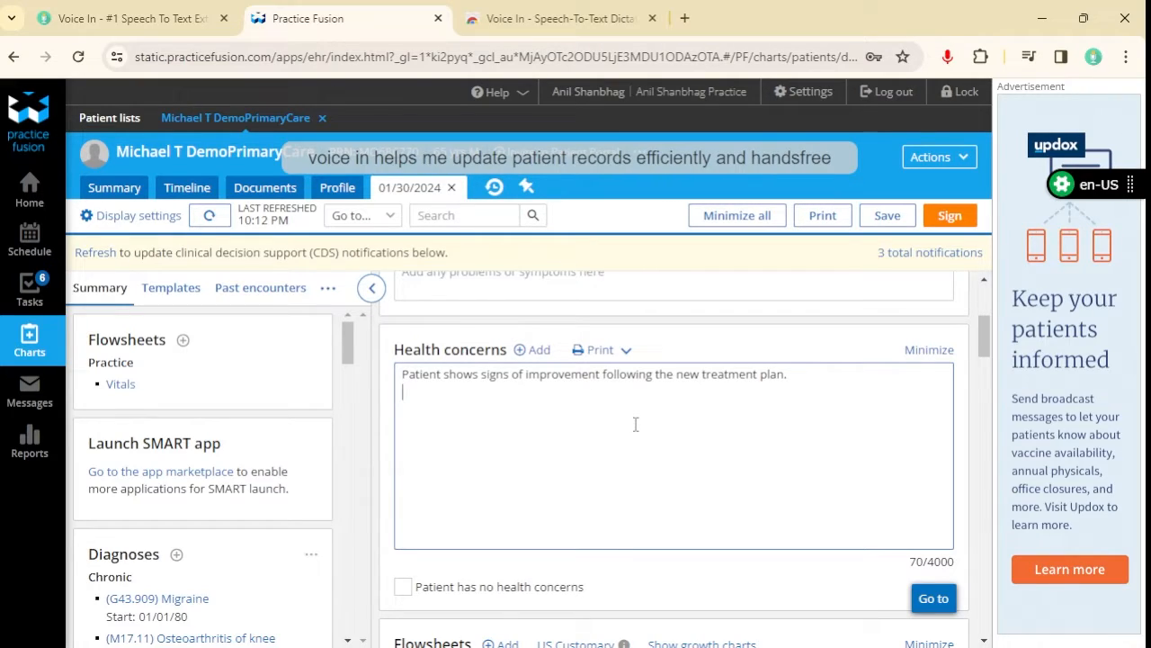
text(Voice in helps me update patient records efficiently and handsfree)
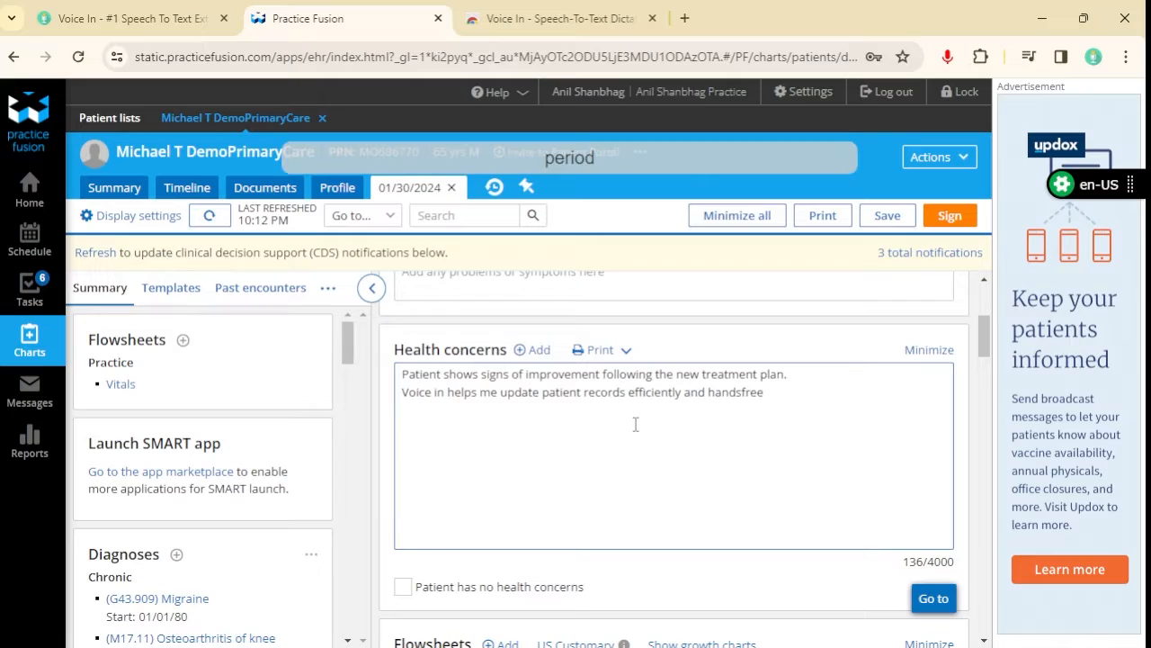
text(stop dictation)
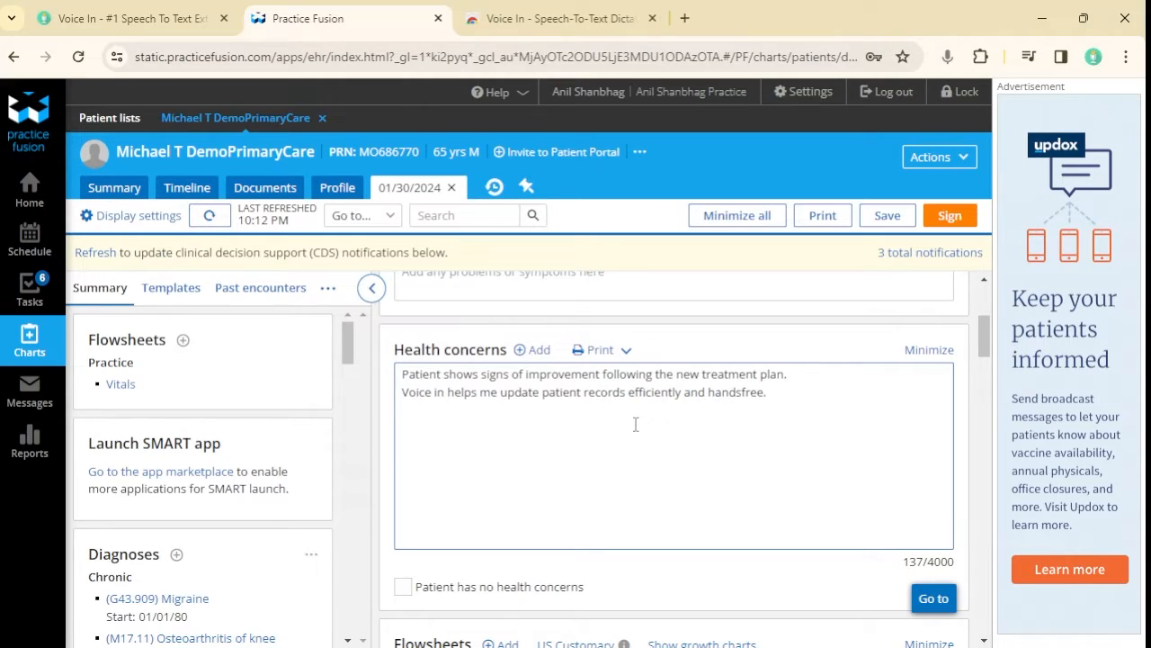
mouse_move(210, 567)
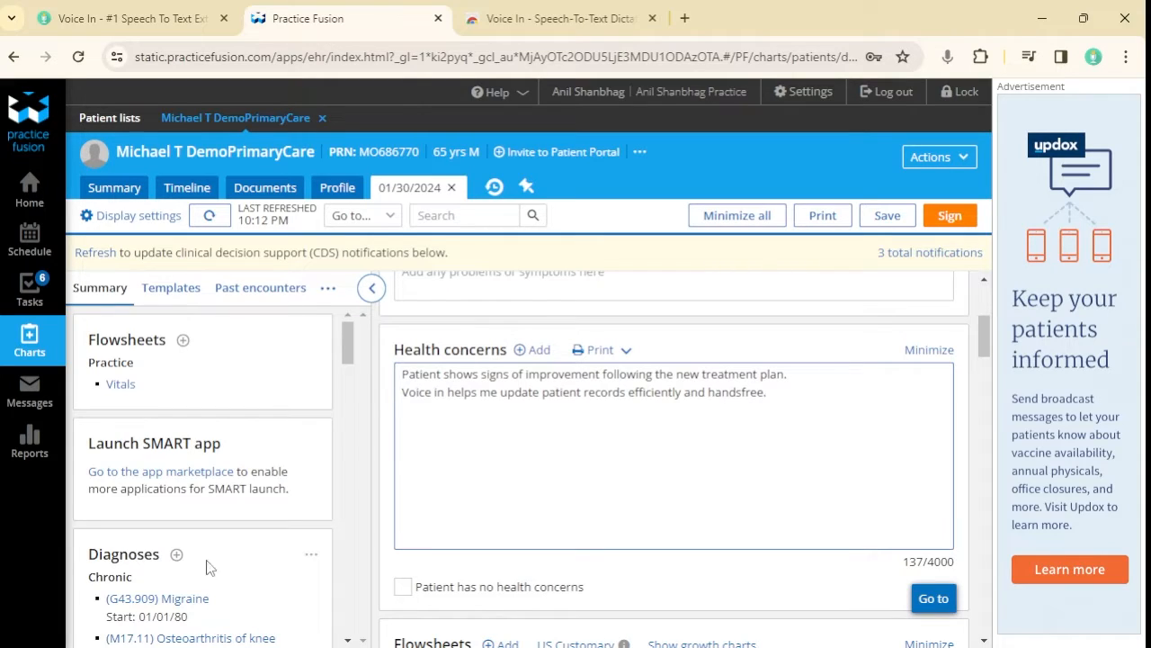
mouse_move(364, 555)
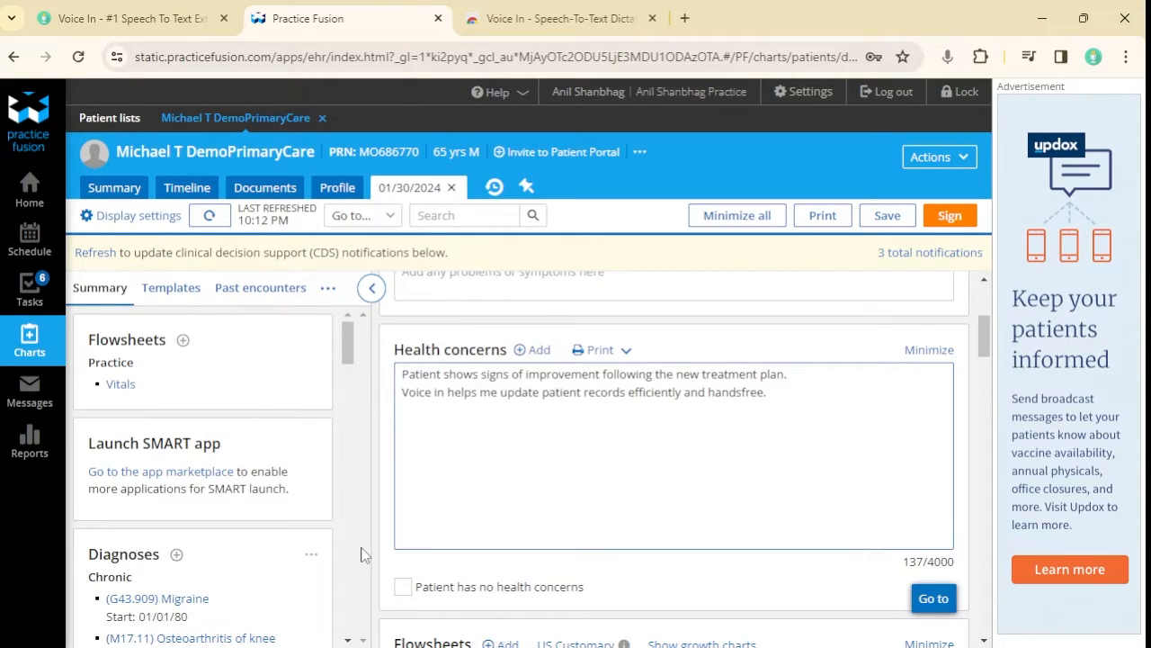
Switch to the Voice In Chrome Web Store listing tab.
click(549, 18)
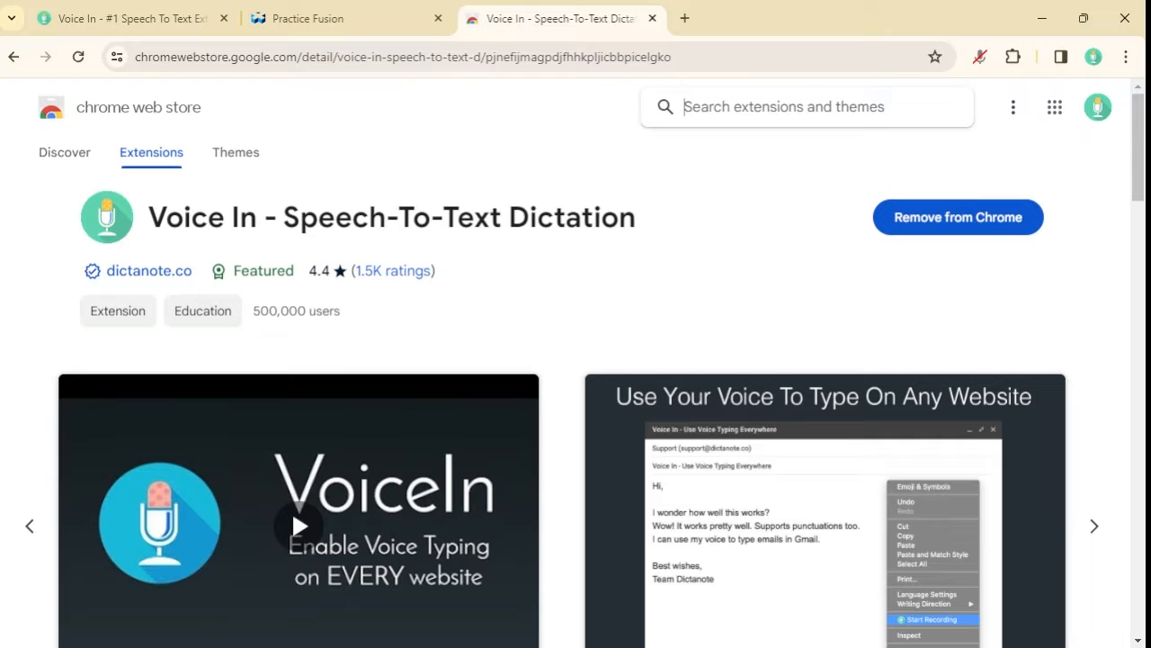